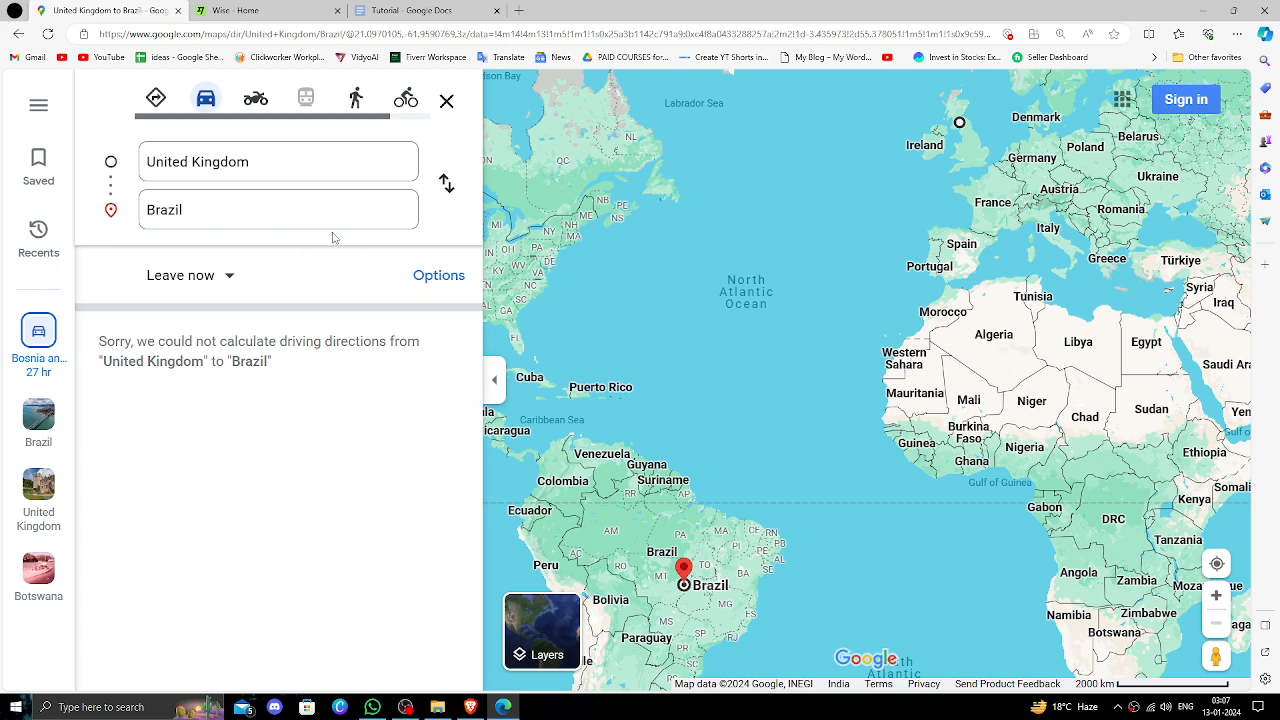
pyautogui.moveTo(362, 415)
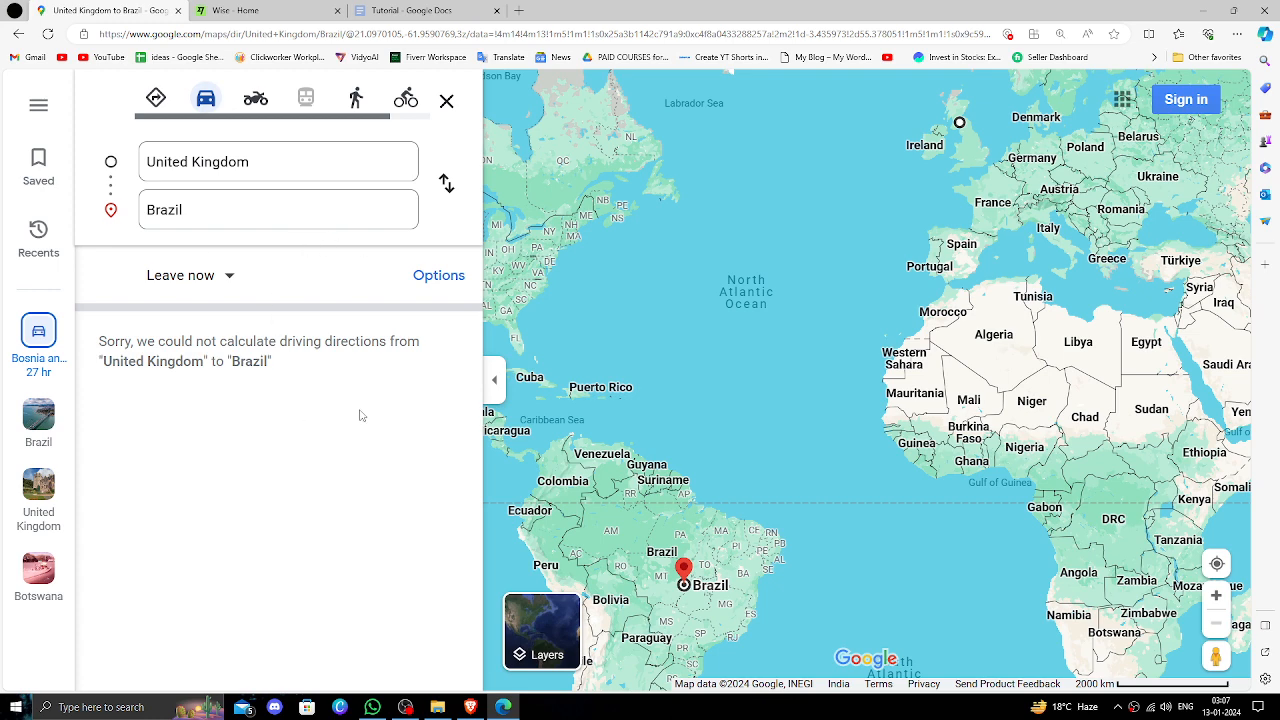
pyautogui.moveTo(336, 413)
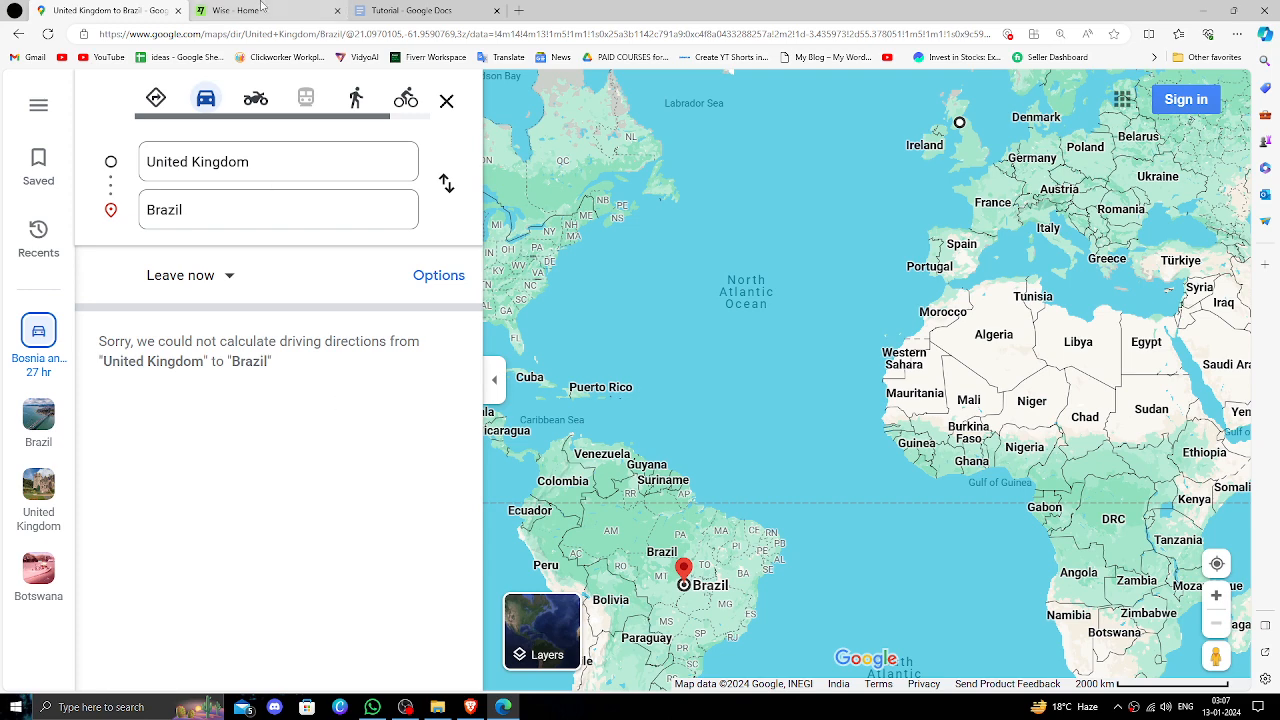
# Step: Switch to the Wise home tab and scroll to the 0.00 INR balance with no transactions
pyautogui.click(268, 10)
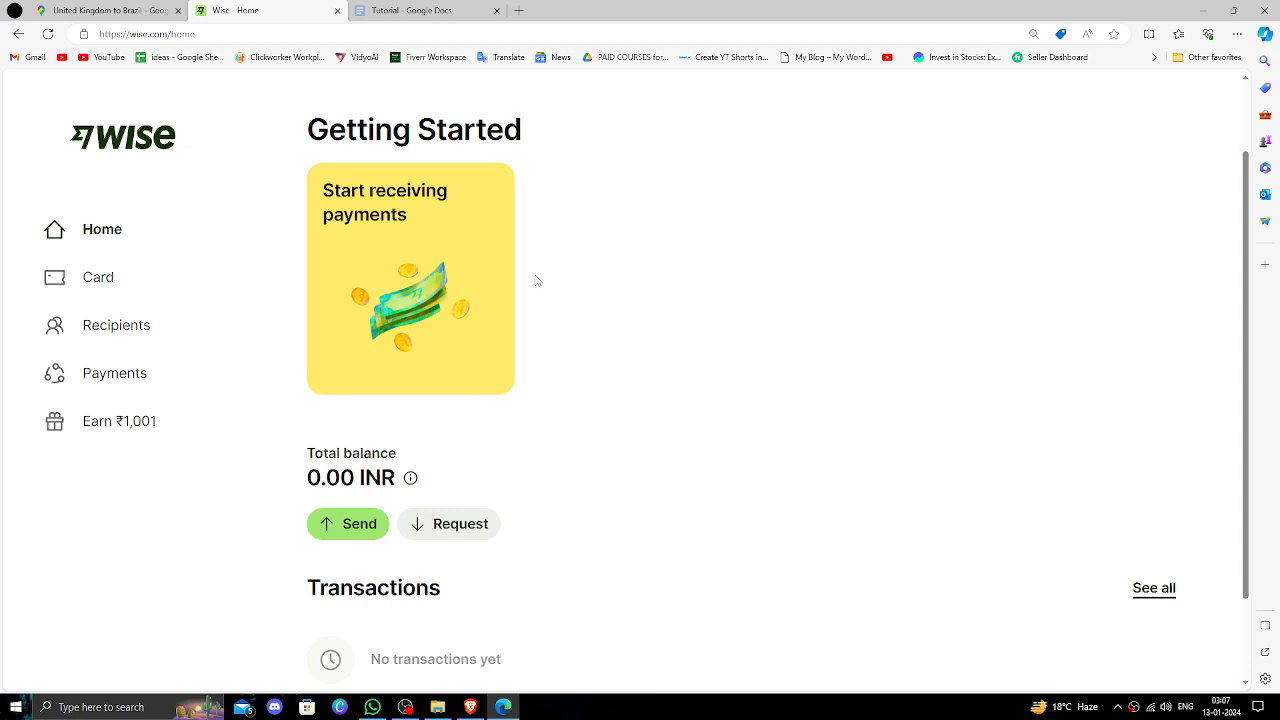
pyautogui.moveTo(541, 300)
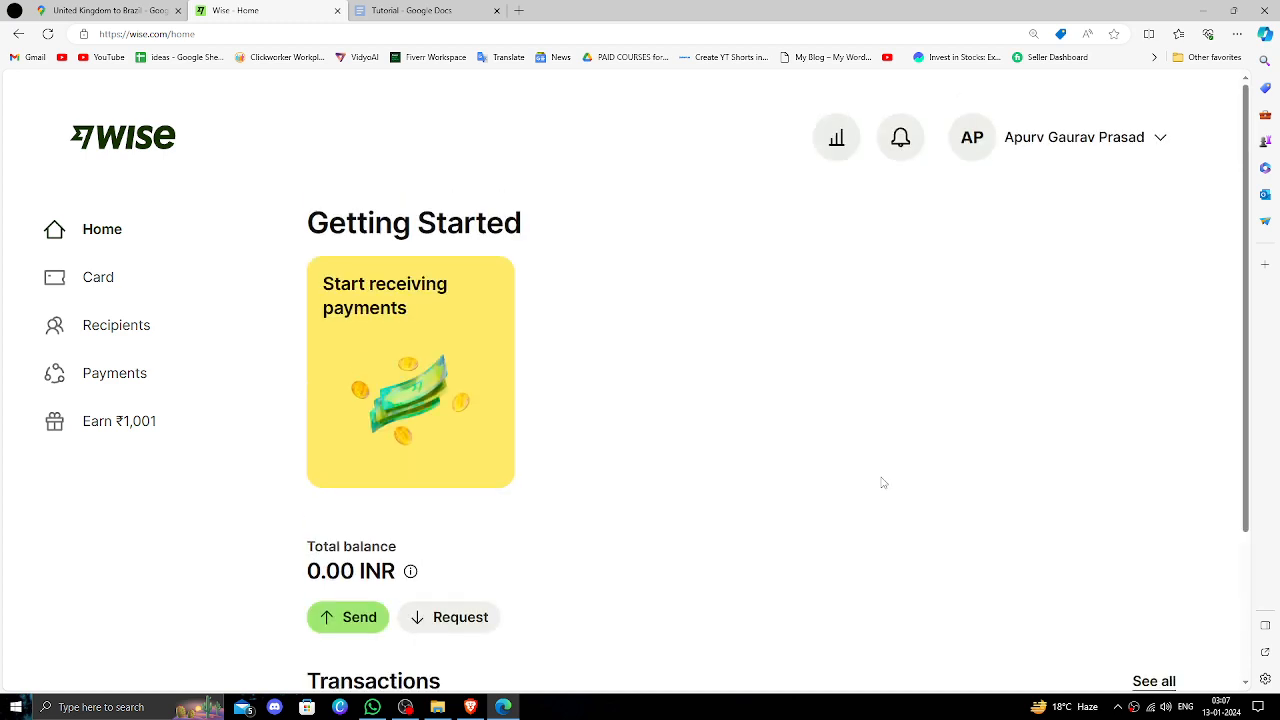
pyautogui.scroll(-3)
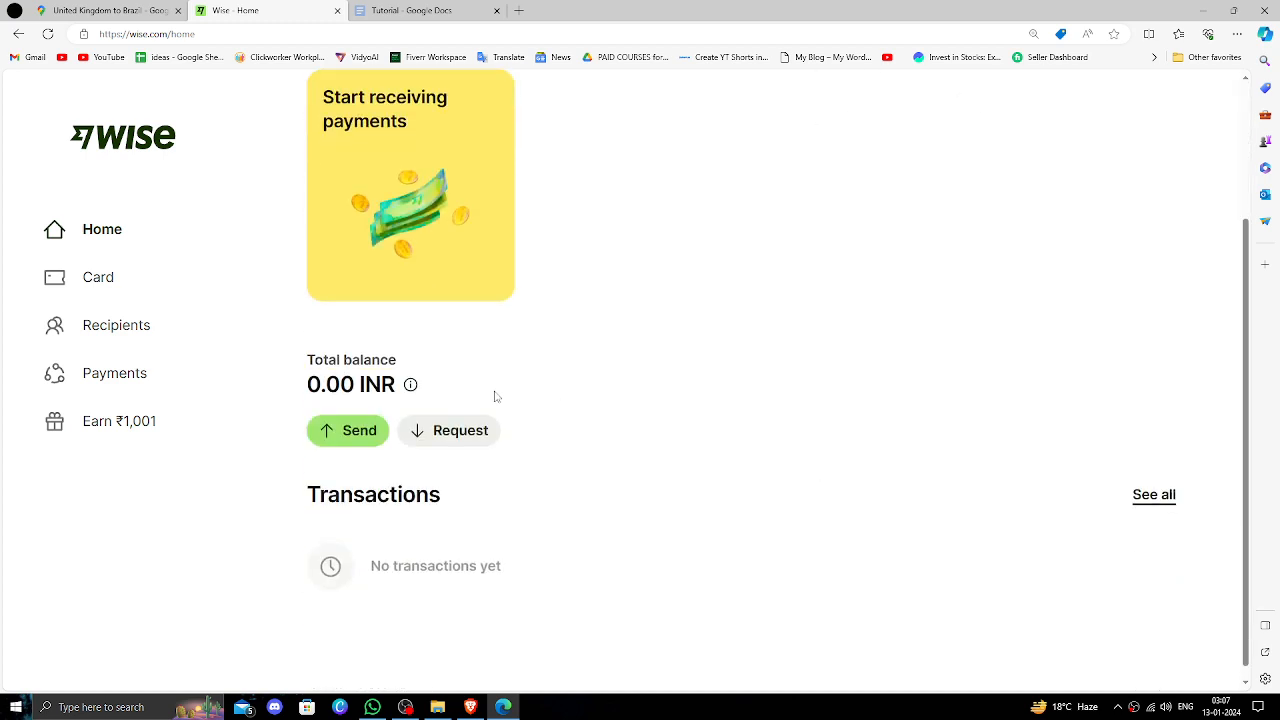
# Step: Start a single payment sending exactly 100 GBP, with BRL as the recipient currency
pyautogui.click(348, 430)
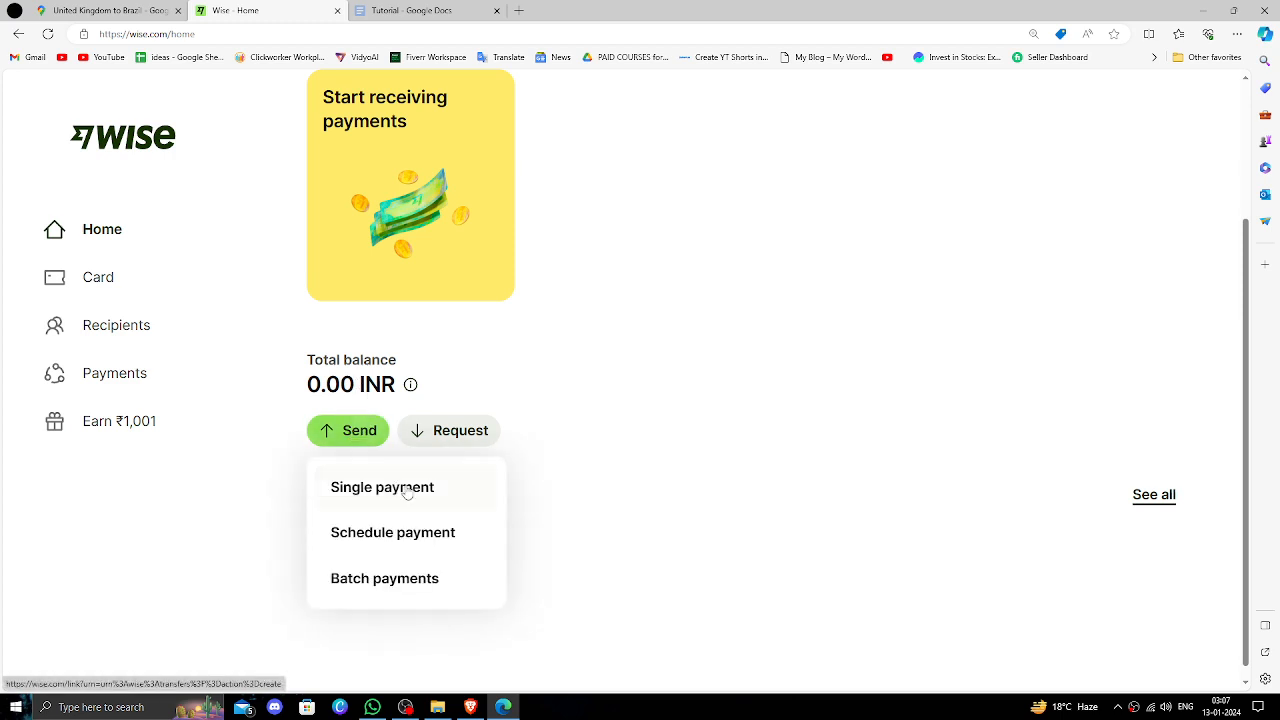
pyautogui.click(382, 487)
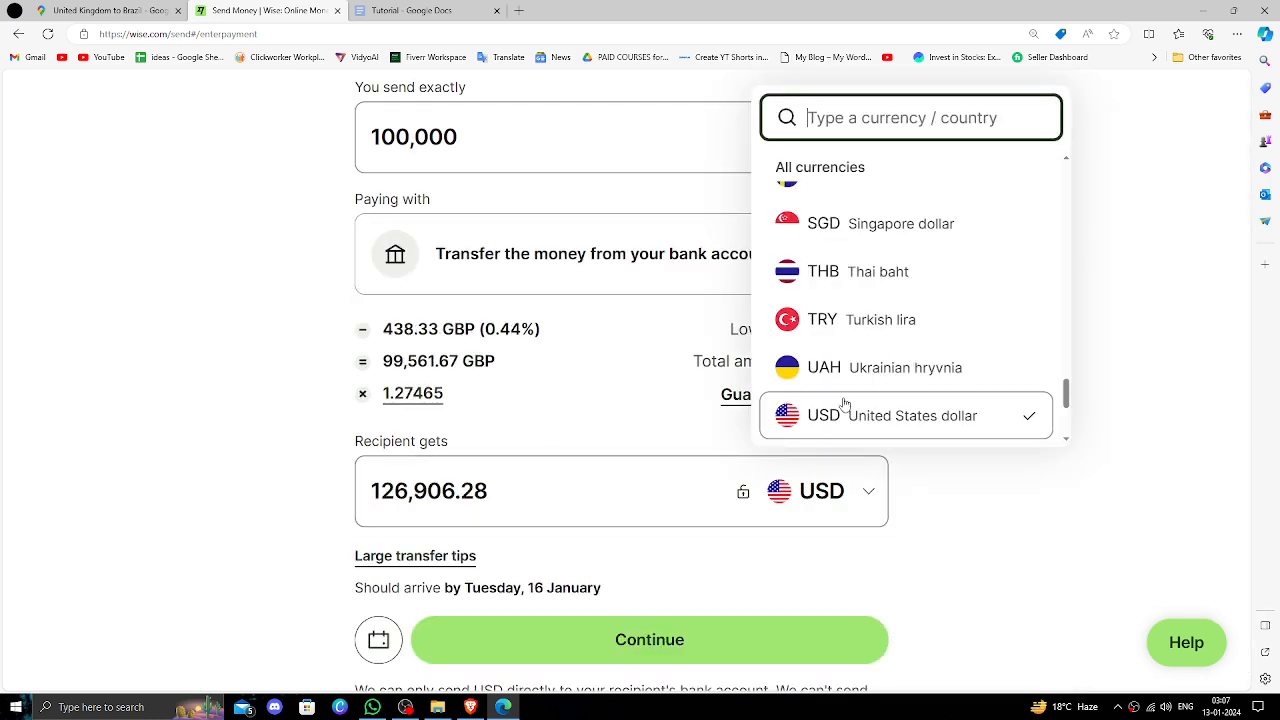
pyautogui.write('br')
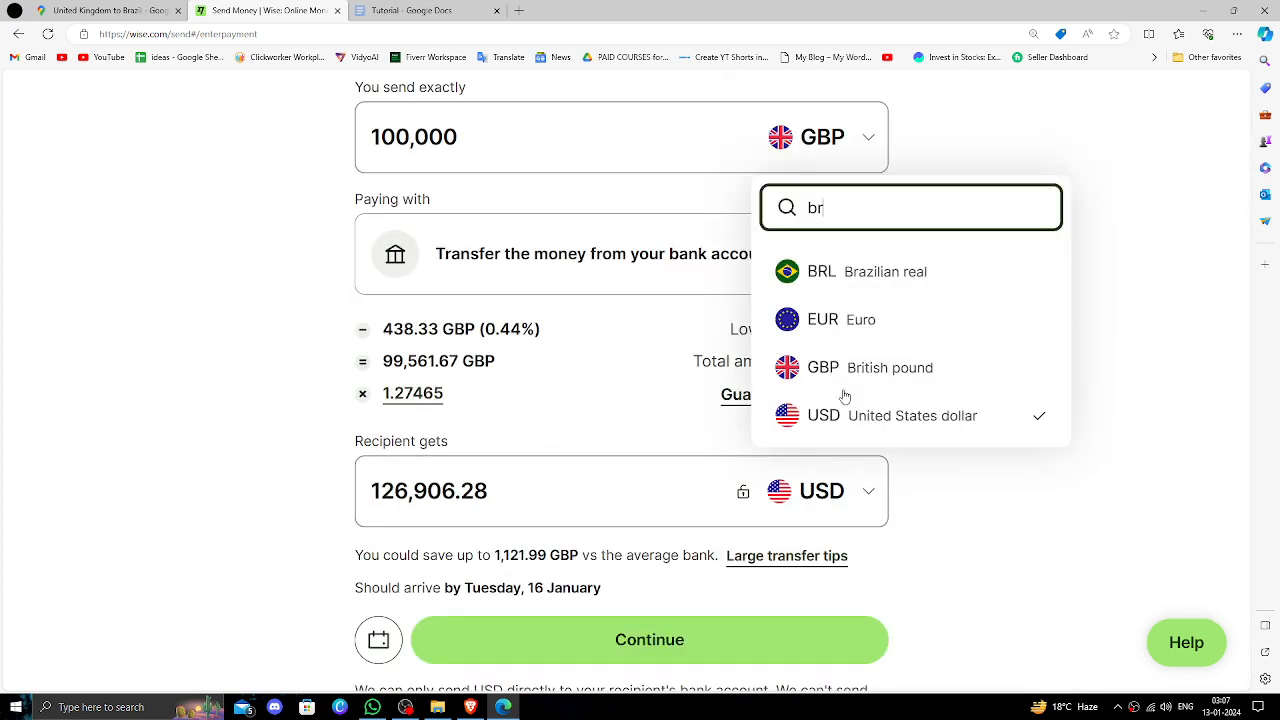
pyautogui.click(851, 271)
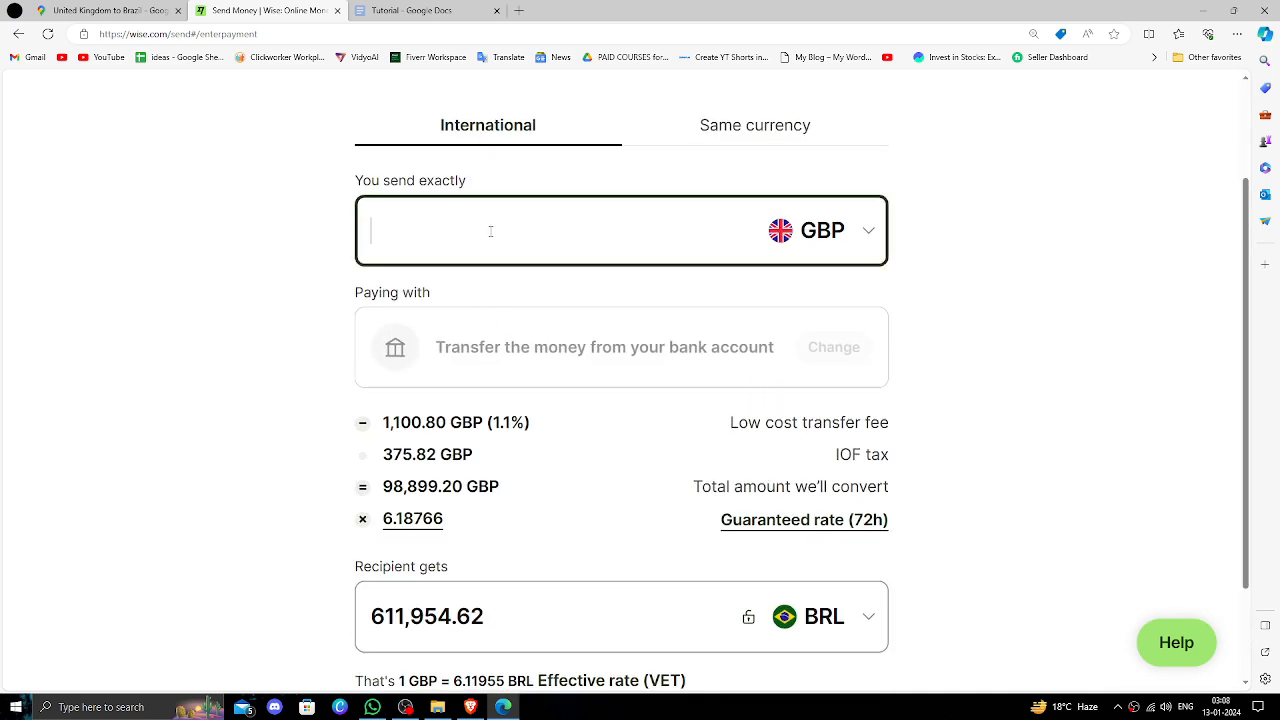
pyautogui.write('100')
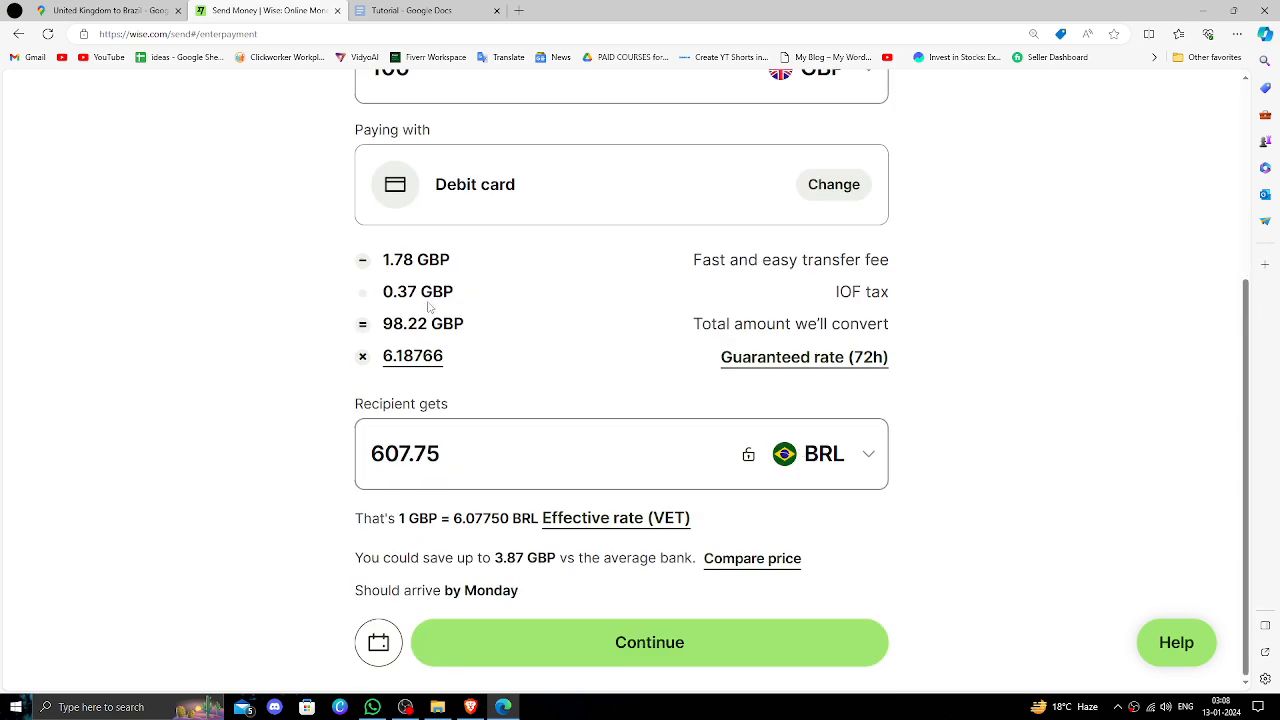
pyautogui.moveTo(764, 576)
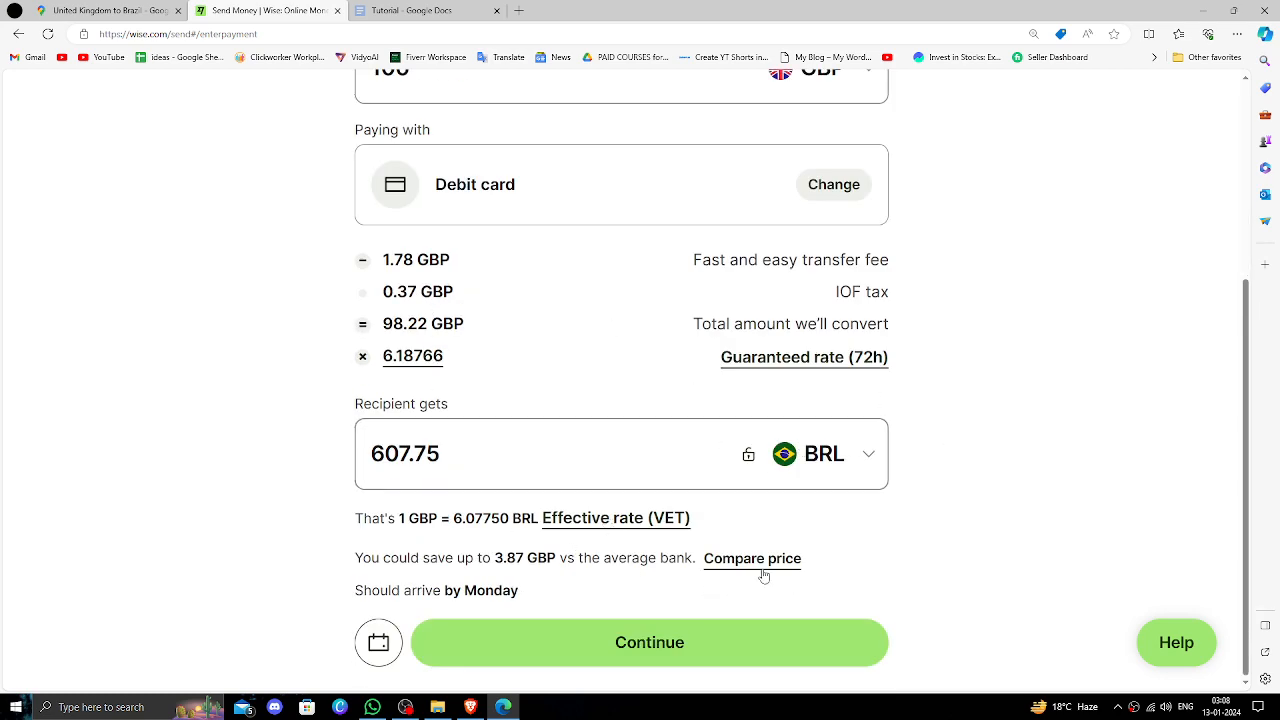
# Step: Review the provider price comparison for 100 GBP to BRL, then continue to recipient details
pyautogui.click(752, 558)
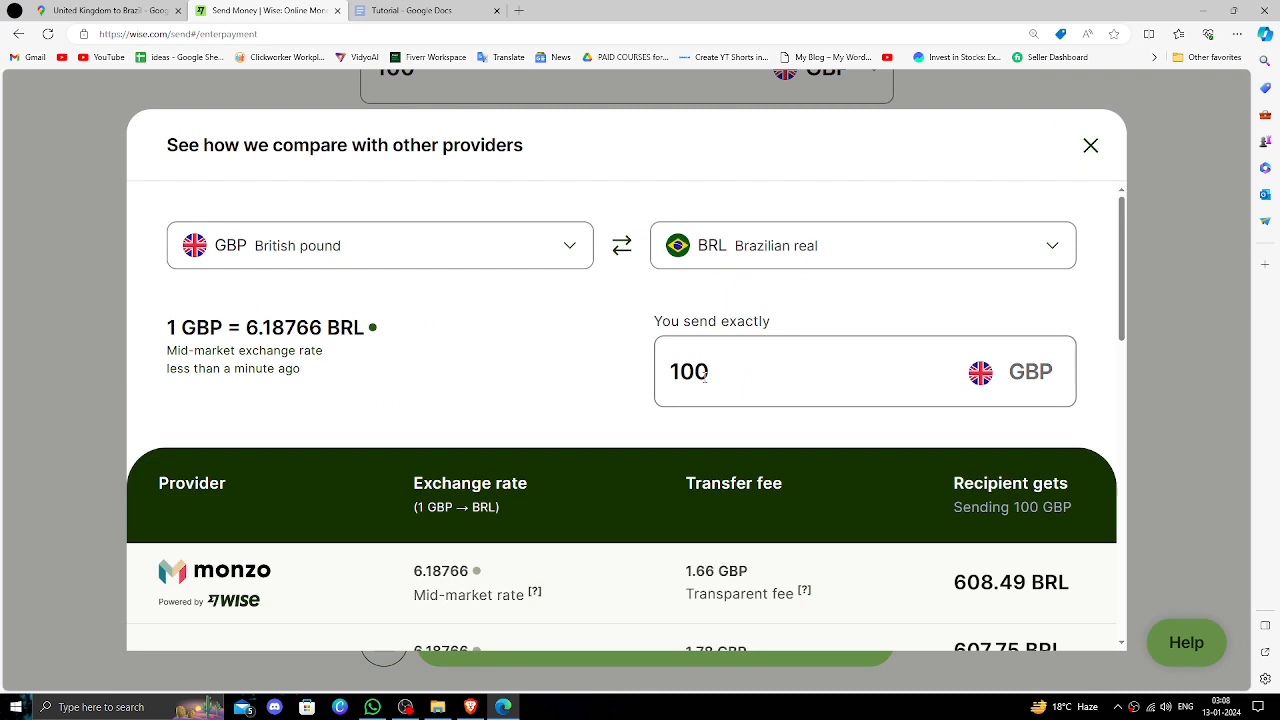
pyautogui.scroll(-3)
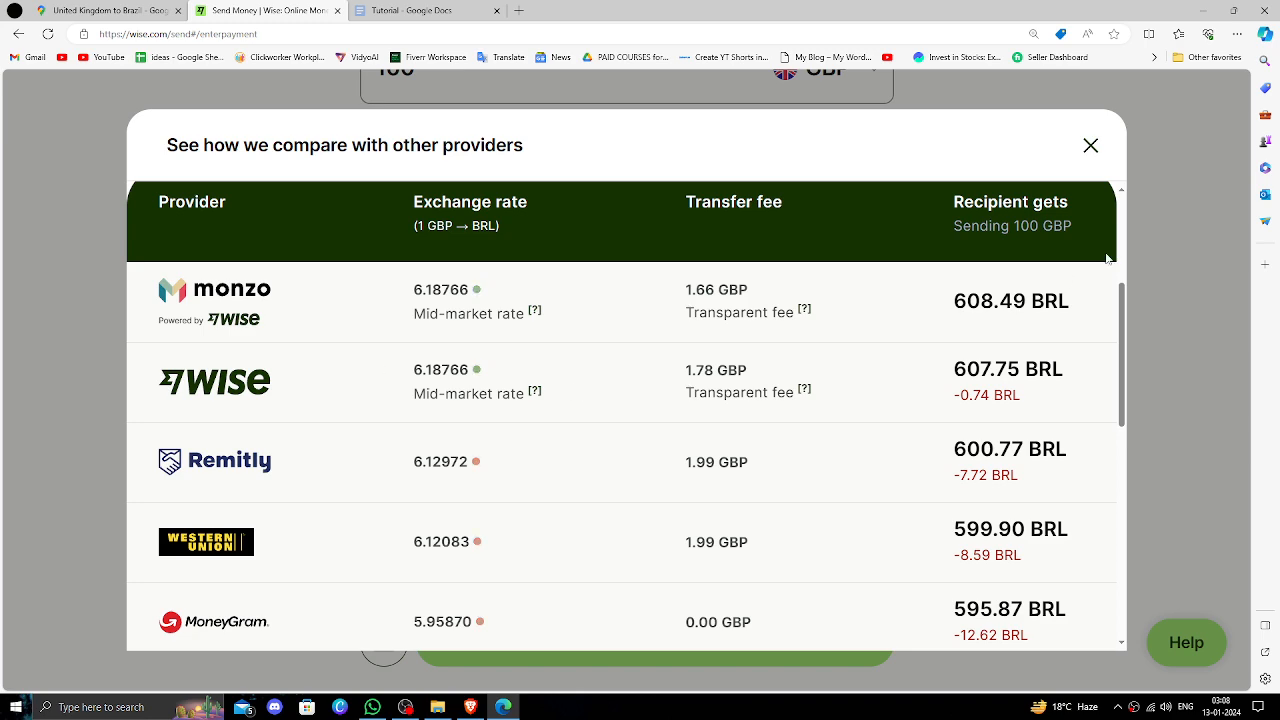
pyautogui.click(1090, 145)
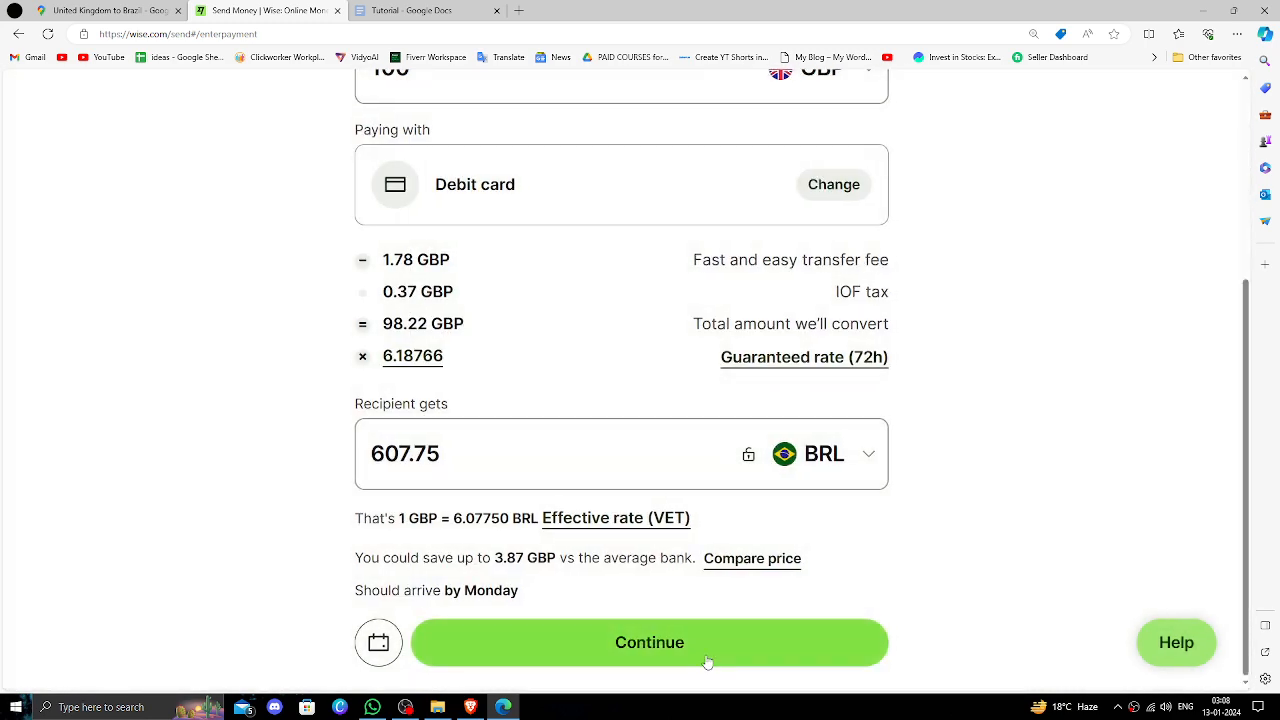
pyautogui.click(649, 642)
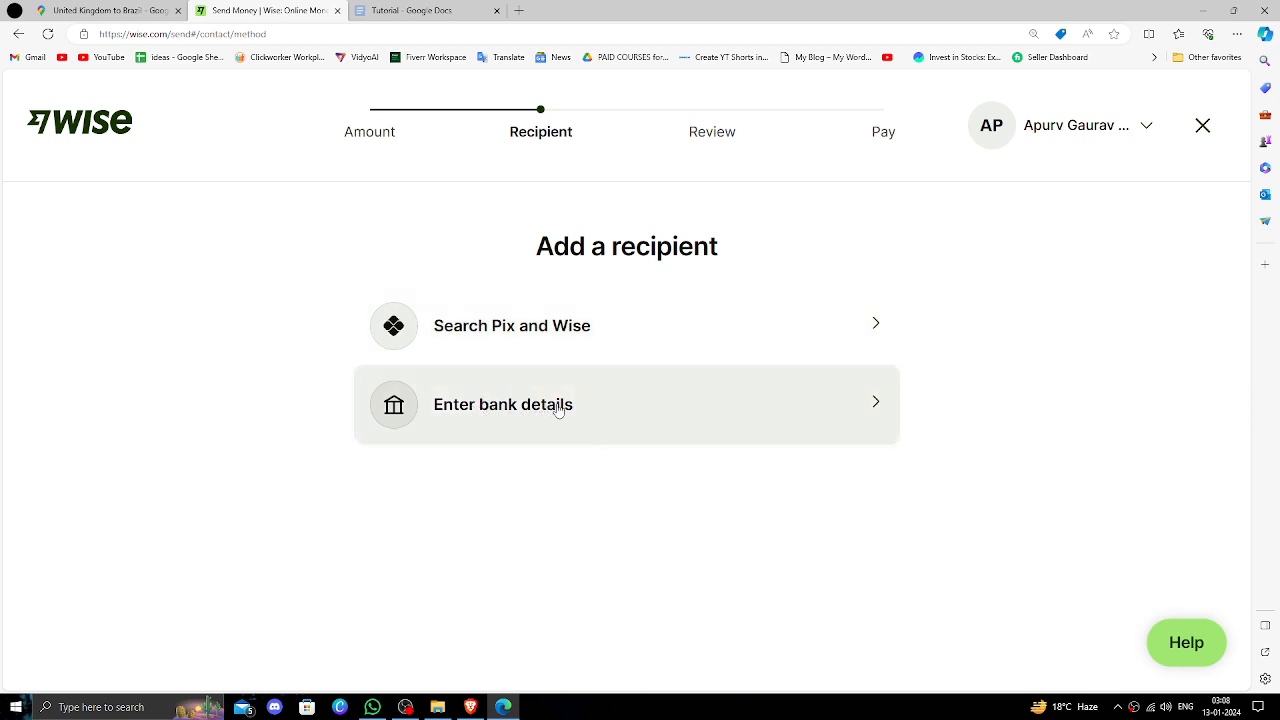
# Step: Choose to enter bank details, scroll the empty recipient form, and try Confirm
pyautogui.click(503, 404)
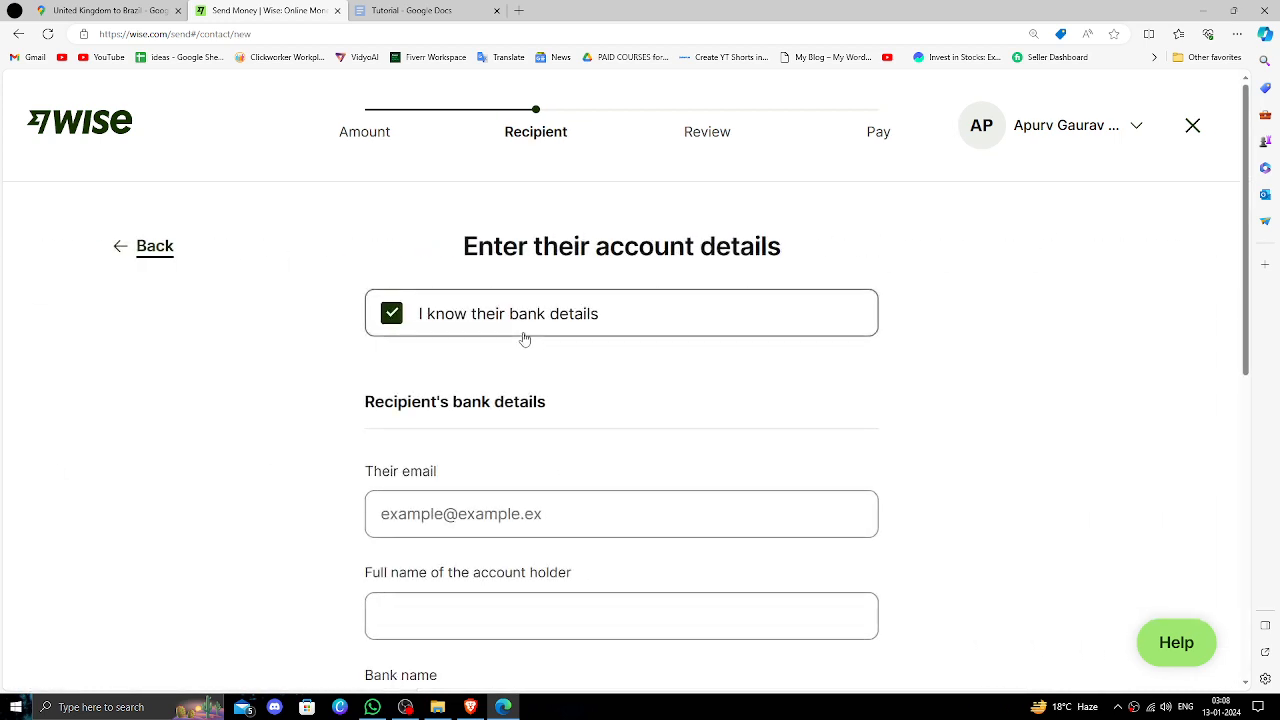
pyautogui.scroll(-3)
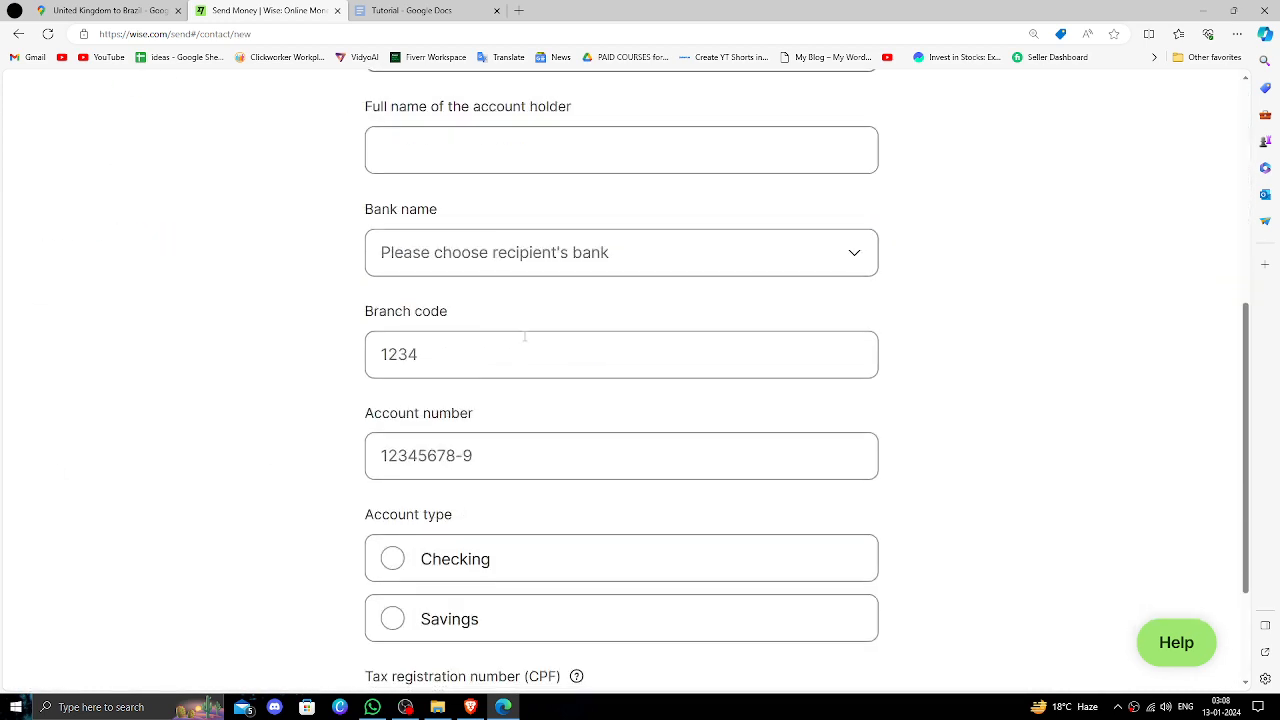
pyautogui.scroll(-3)
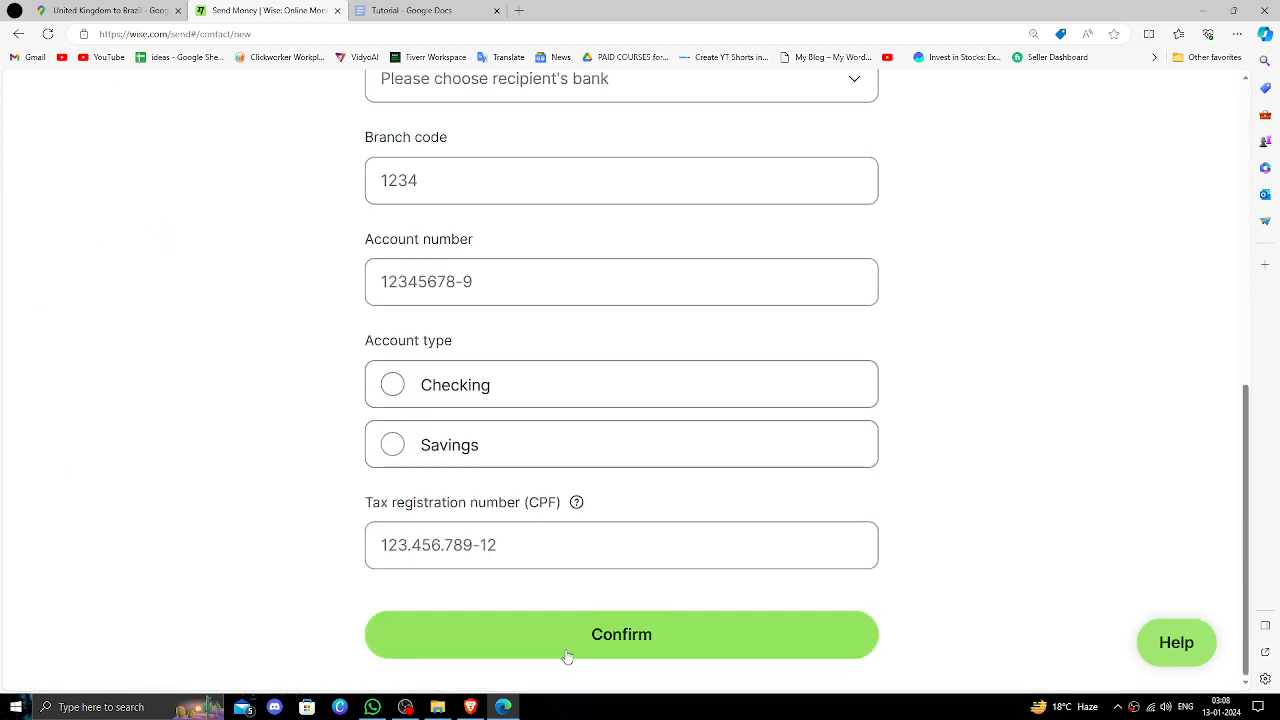
pyautogui.click(621, 634)
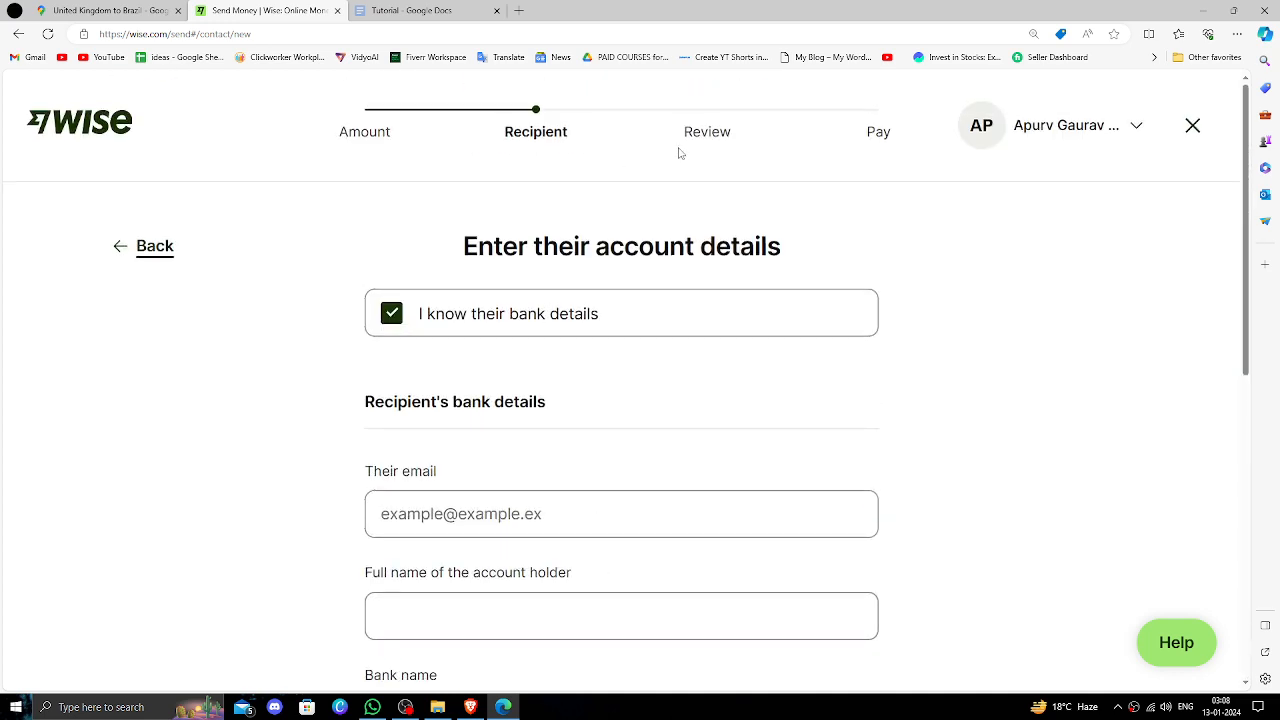
pyautogui.moveTo(128, 150)
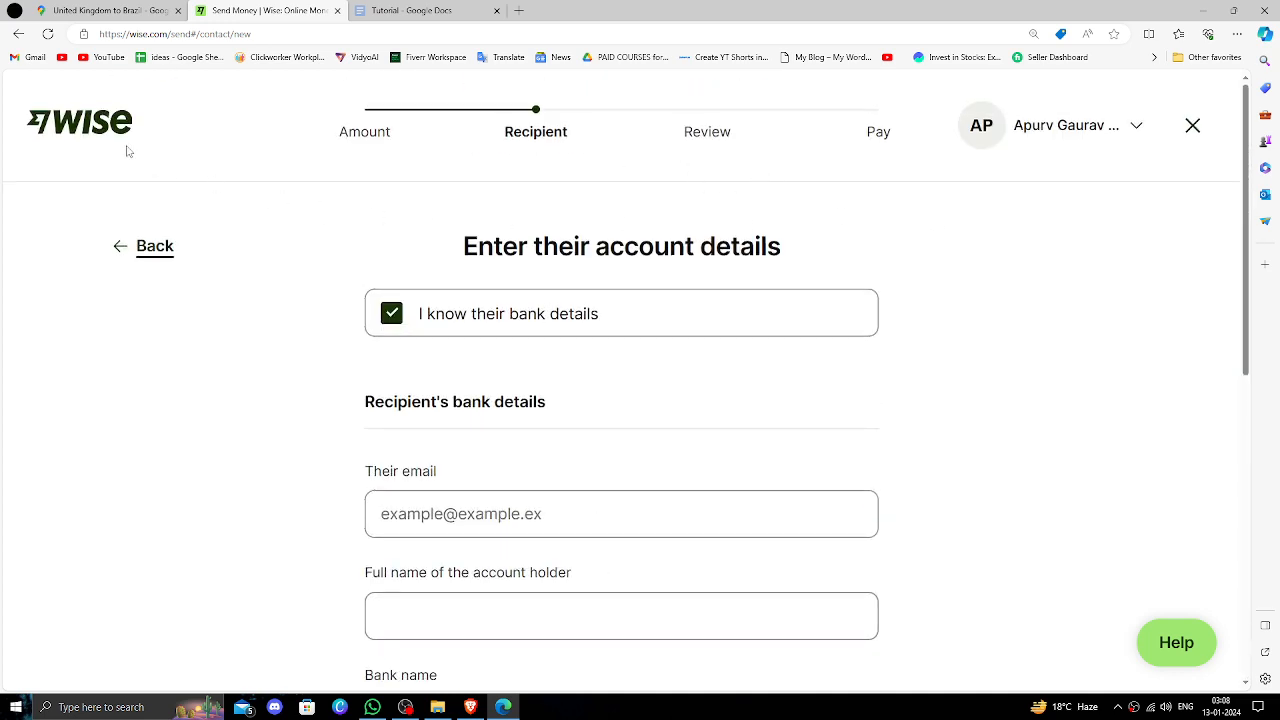
pyautogui.moveTo(196, 152)
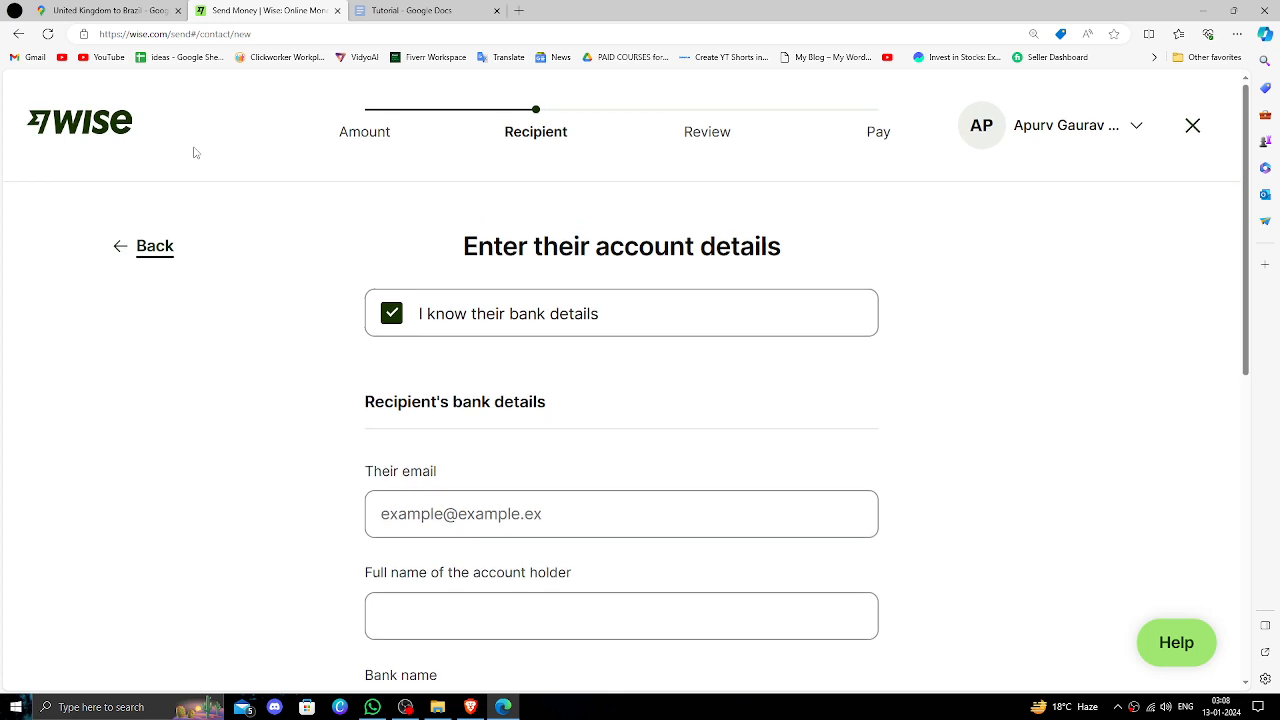